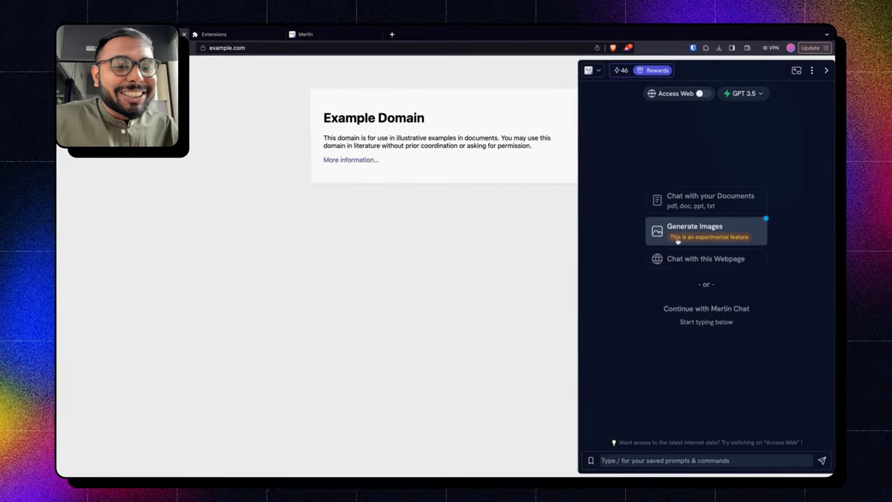
Step: Switch Merlin to Generate Images mode and show the image model list
left_click(694, 226)
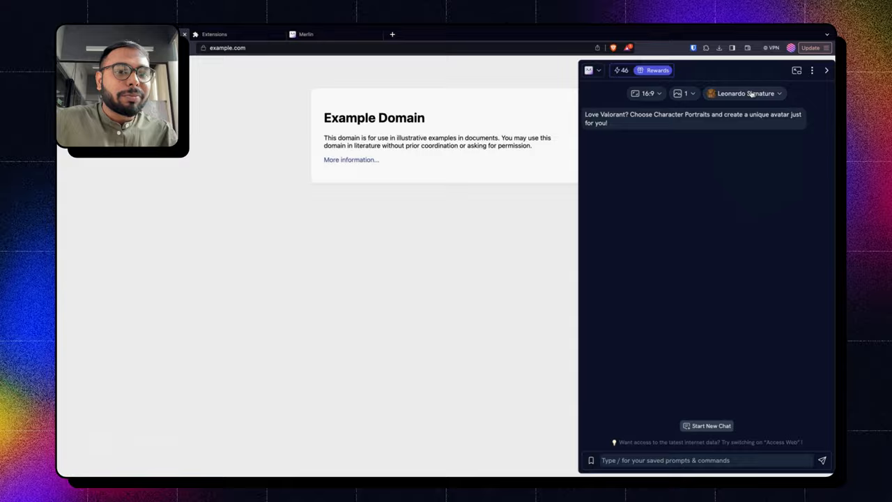
left_click(744, 92)
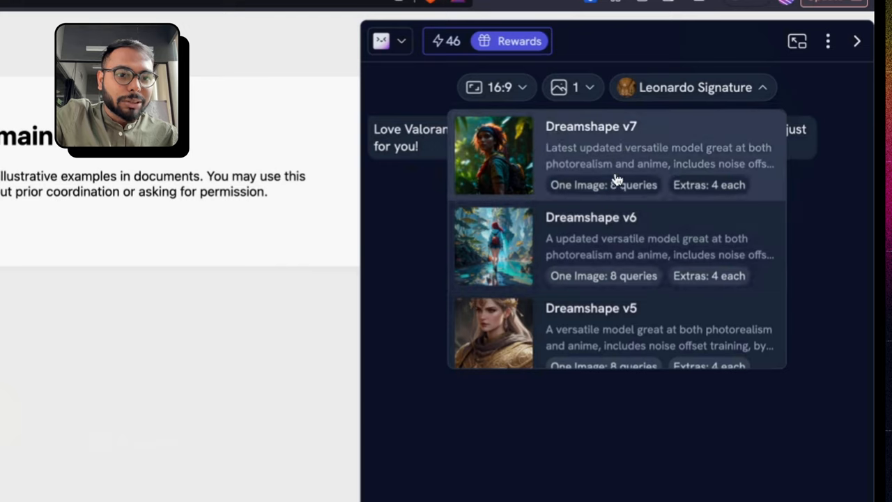
Step: Choose Dreamshape v7 as the image model in place of Leonardo Signature
scroll("down", 3)
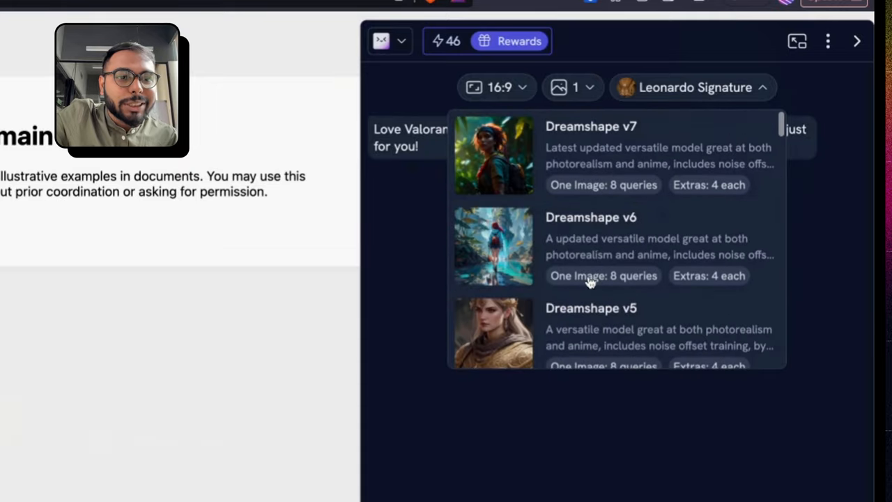
left_click(591, 126)
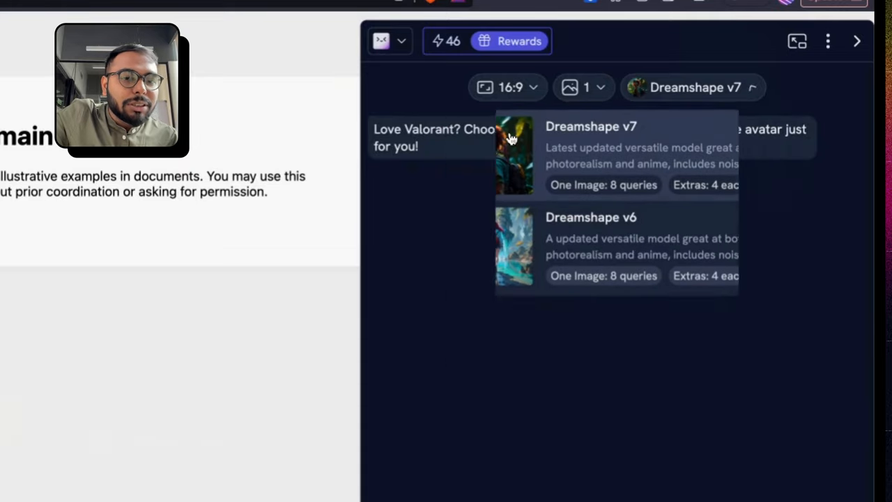
left_click(691, 87)
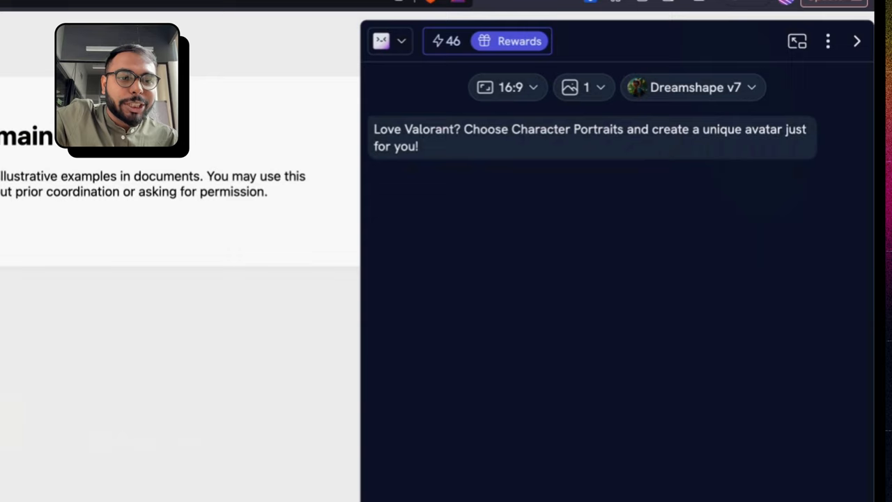
mouse_move(524, 108)
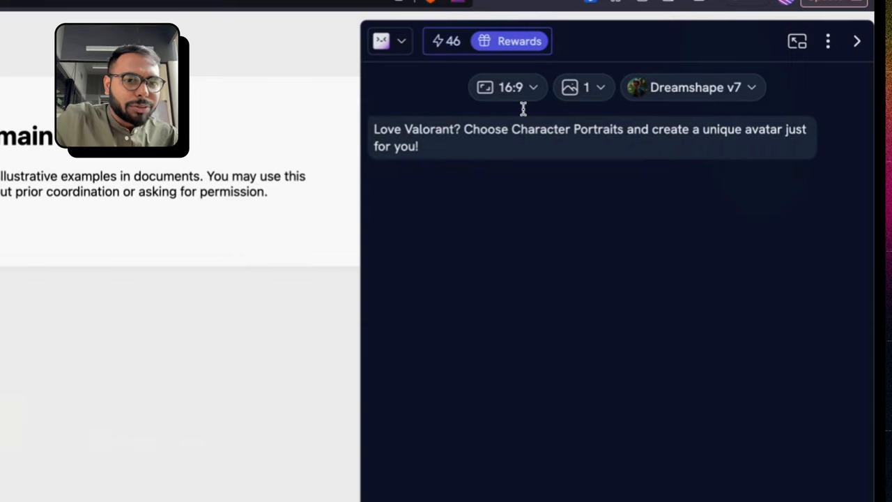
Step: Set the generated image aspect ratio to 3:2 instead of 16:9
left_click(507, 87)
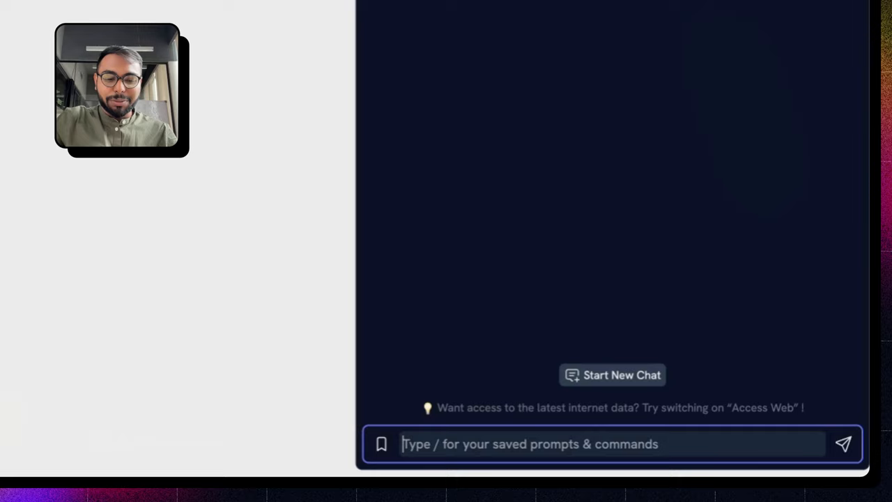
Step: Send the prompt 'Cat' to generate a 3:2 cat image with Dreamshape v7
type("Cat")
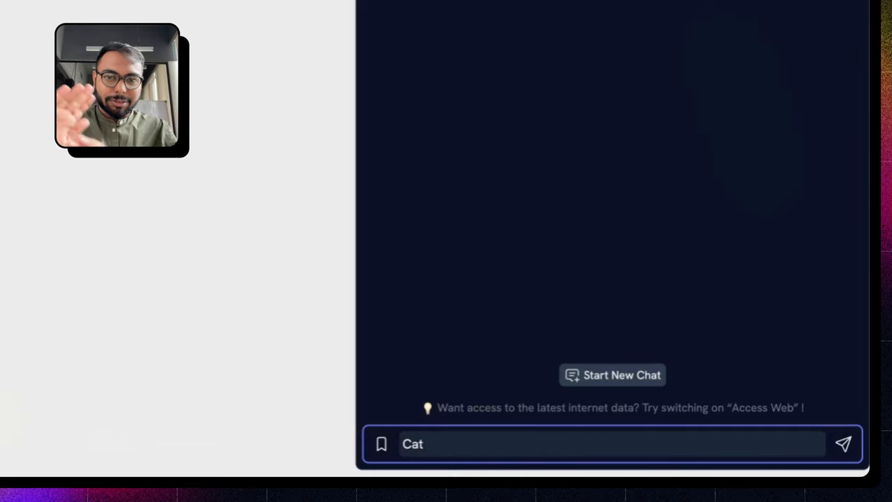
left_click(843, 443)
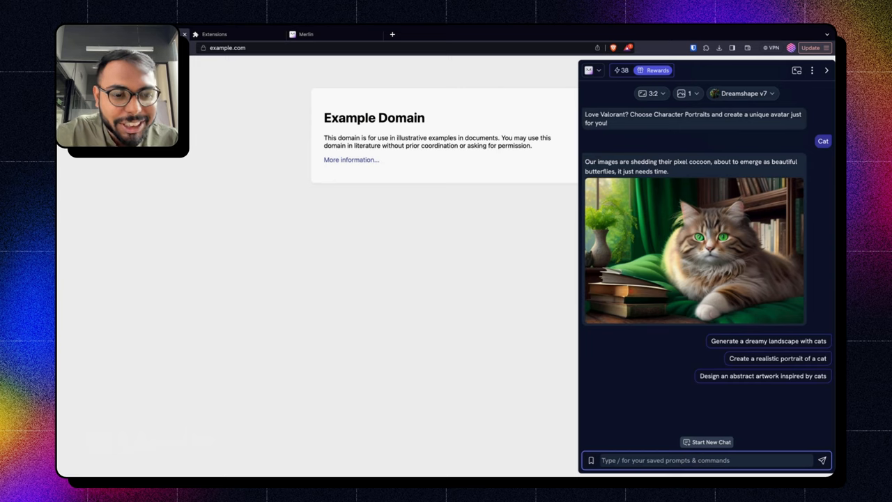
mouse_move(741, 340)
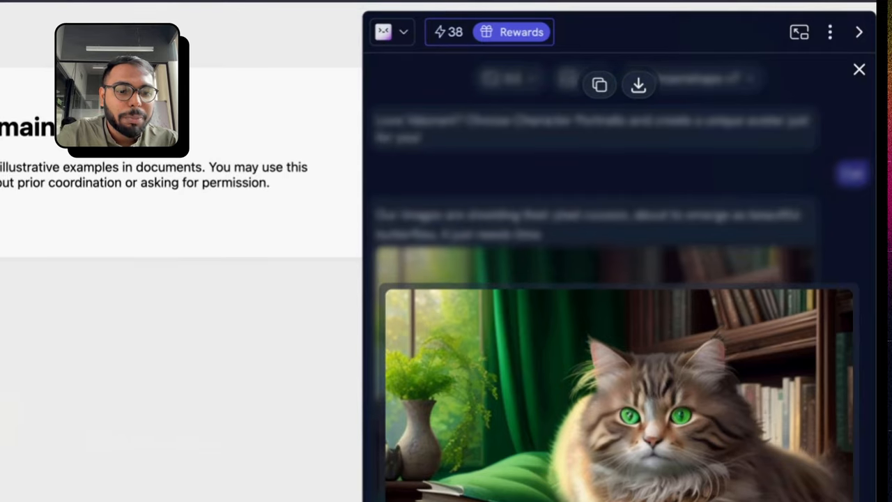
Step: Scroll down to the generated cat image and its enlarged preview options
scroll("down", 3)
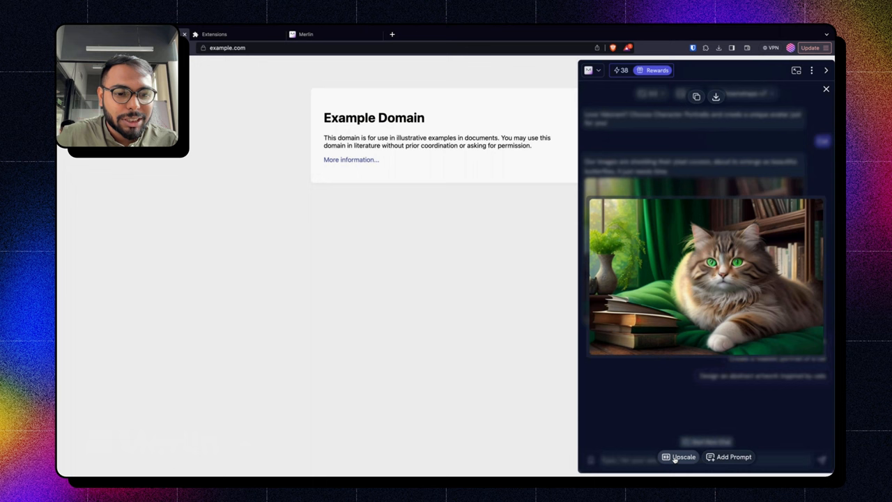
Step: Upscale the generated cat image and scroll to the new result
left_click(680, 457)
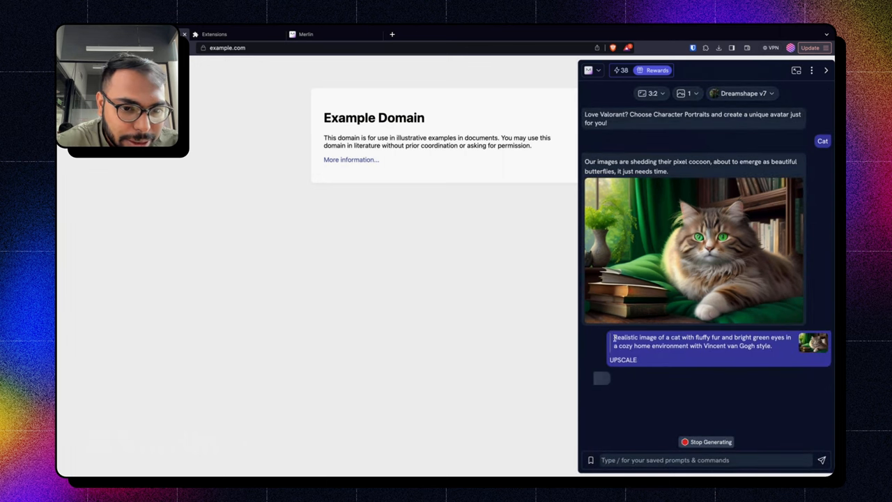
scroll("down", 3)
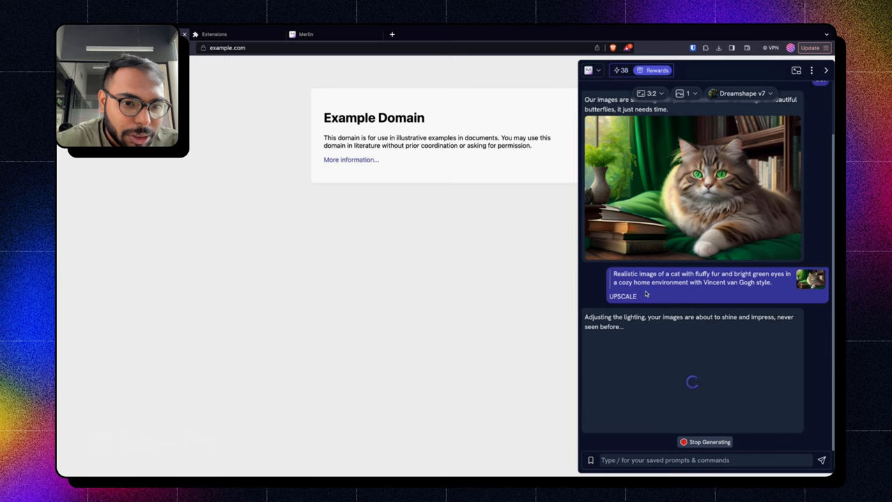